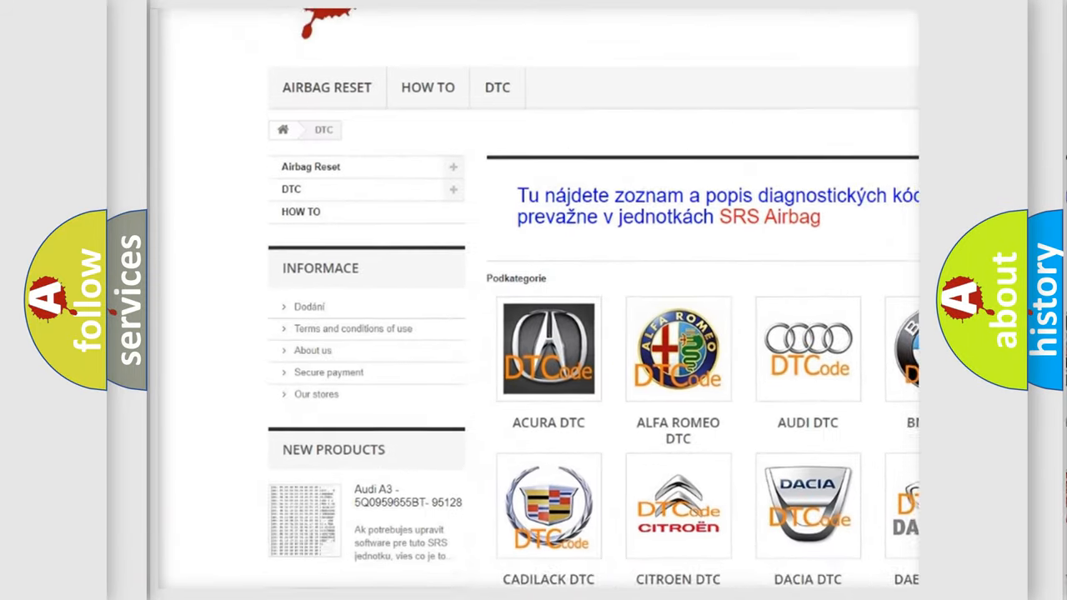
pyautogui.scroll(-3)
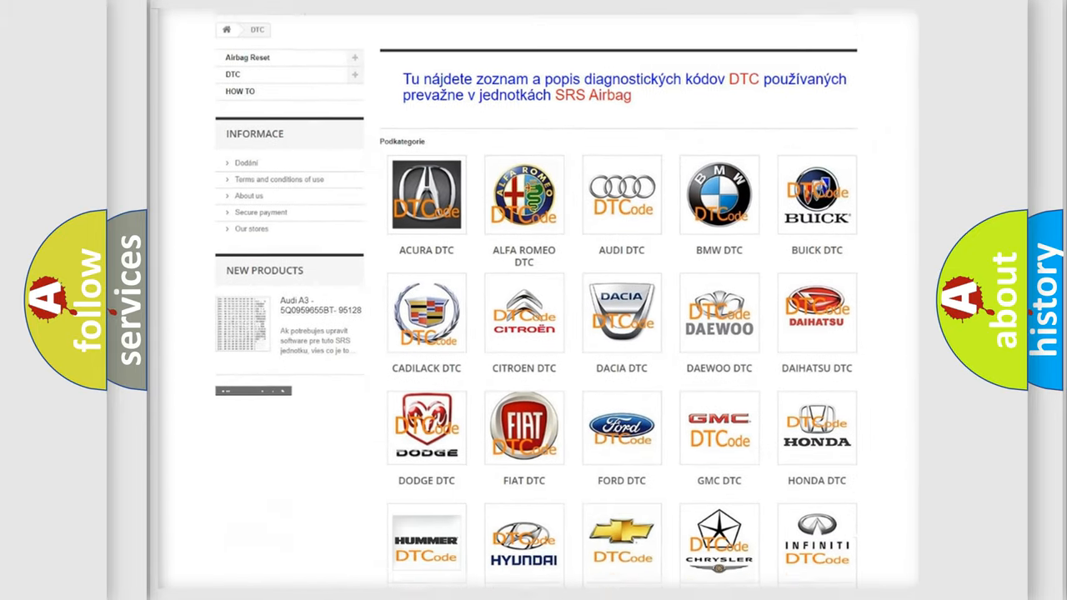
pyautogui.scroll(-3)
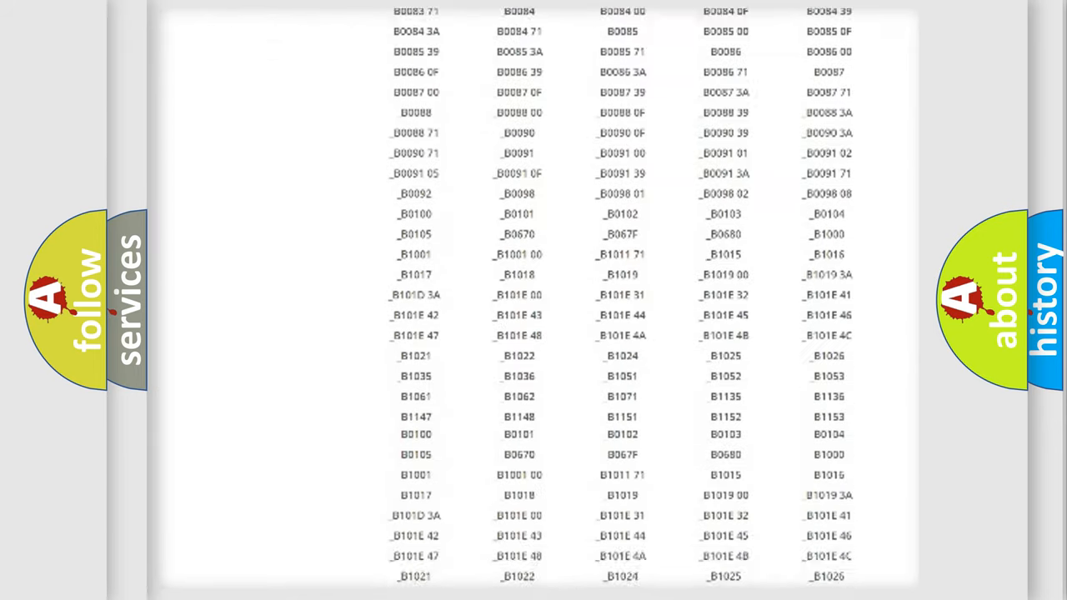
pyautogui.scroll(-3)
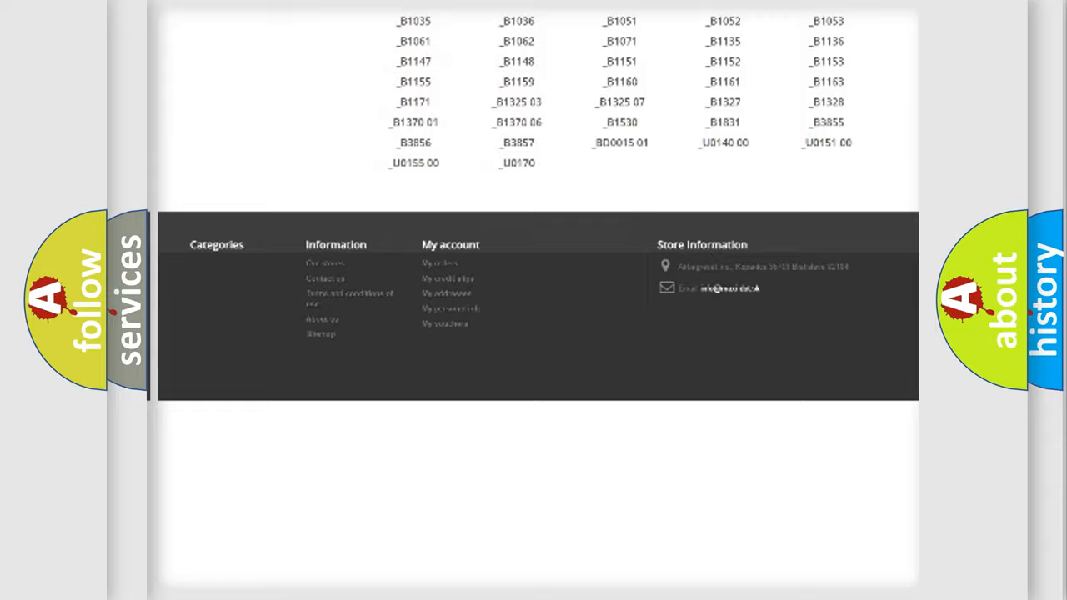
pyautogui.scroll(3)
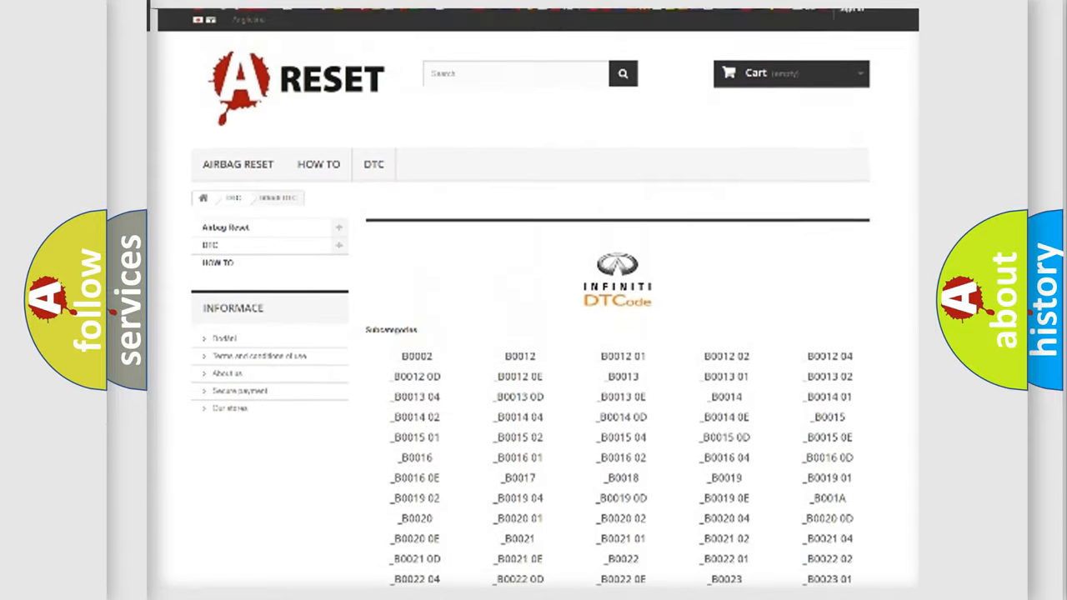
pyautogui.scroll(3)
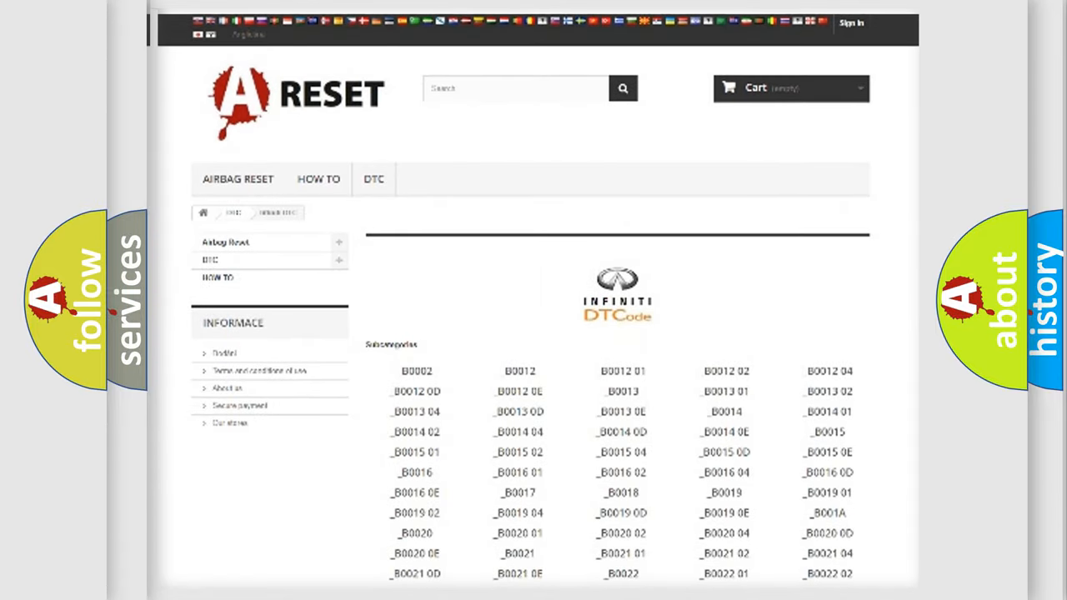